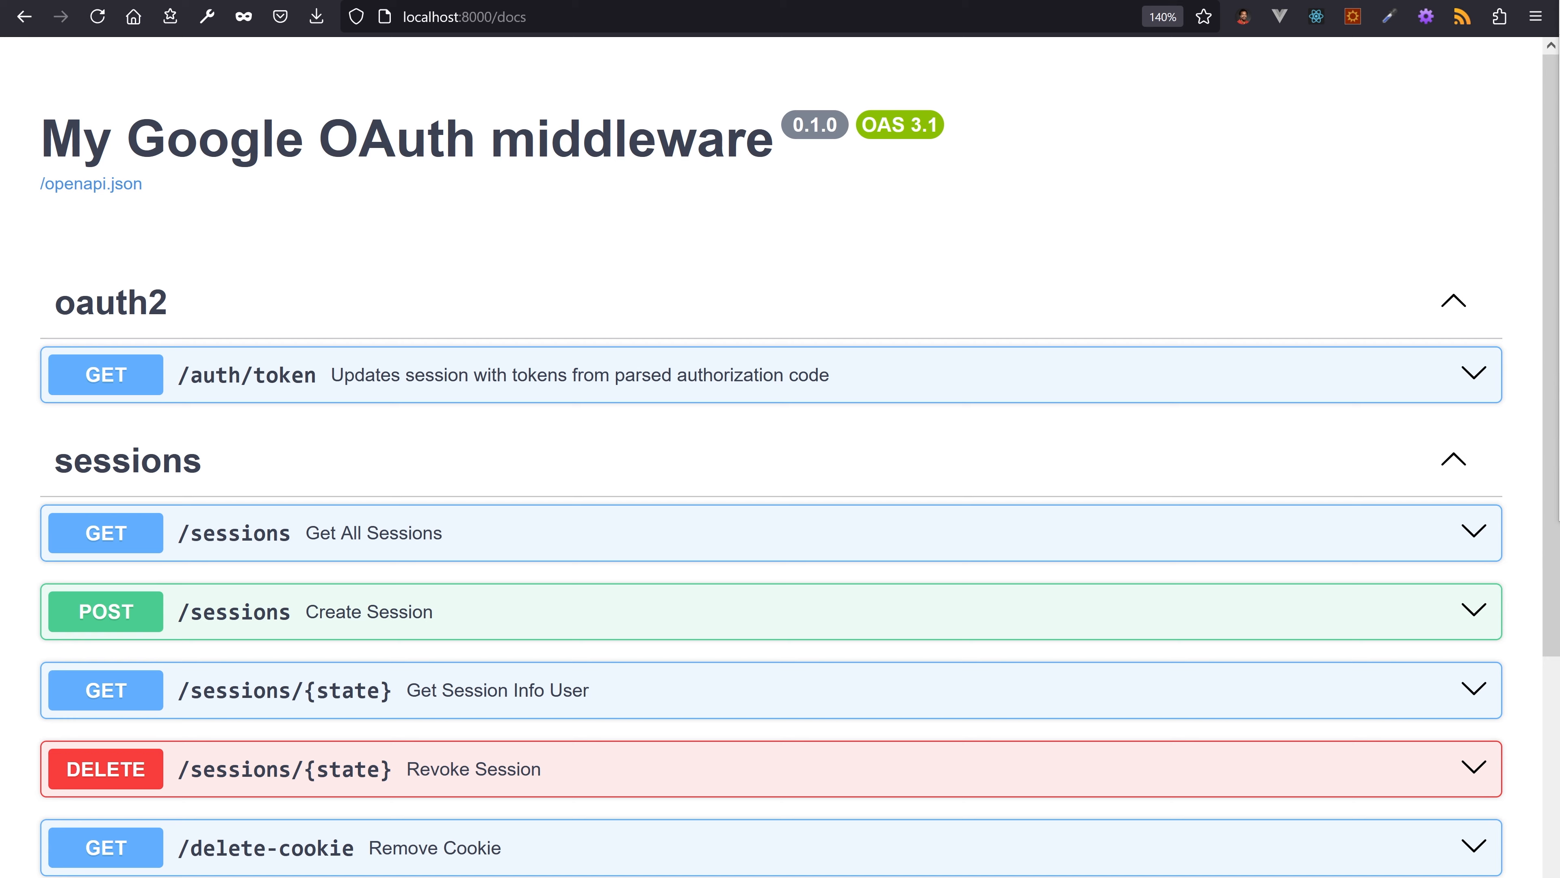
Run POST /sessions to get the auth URL, then start 'Login with Google' in the Streamlit app
click(398, 611)
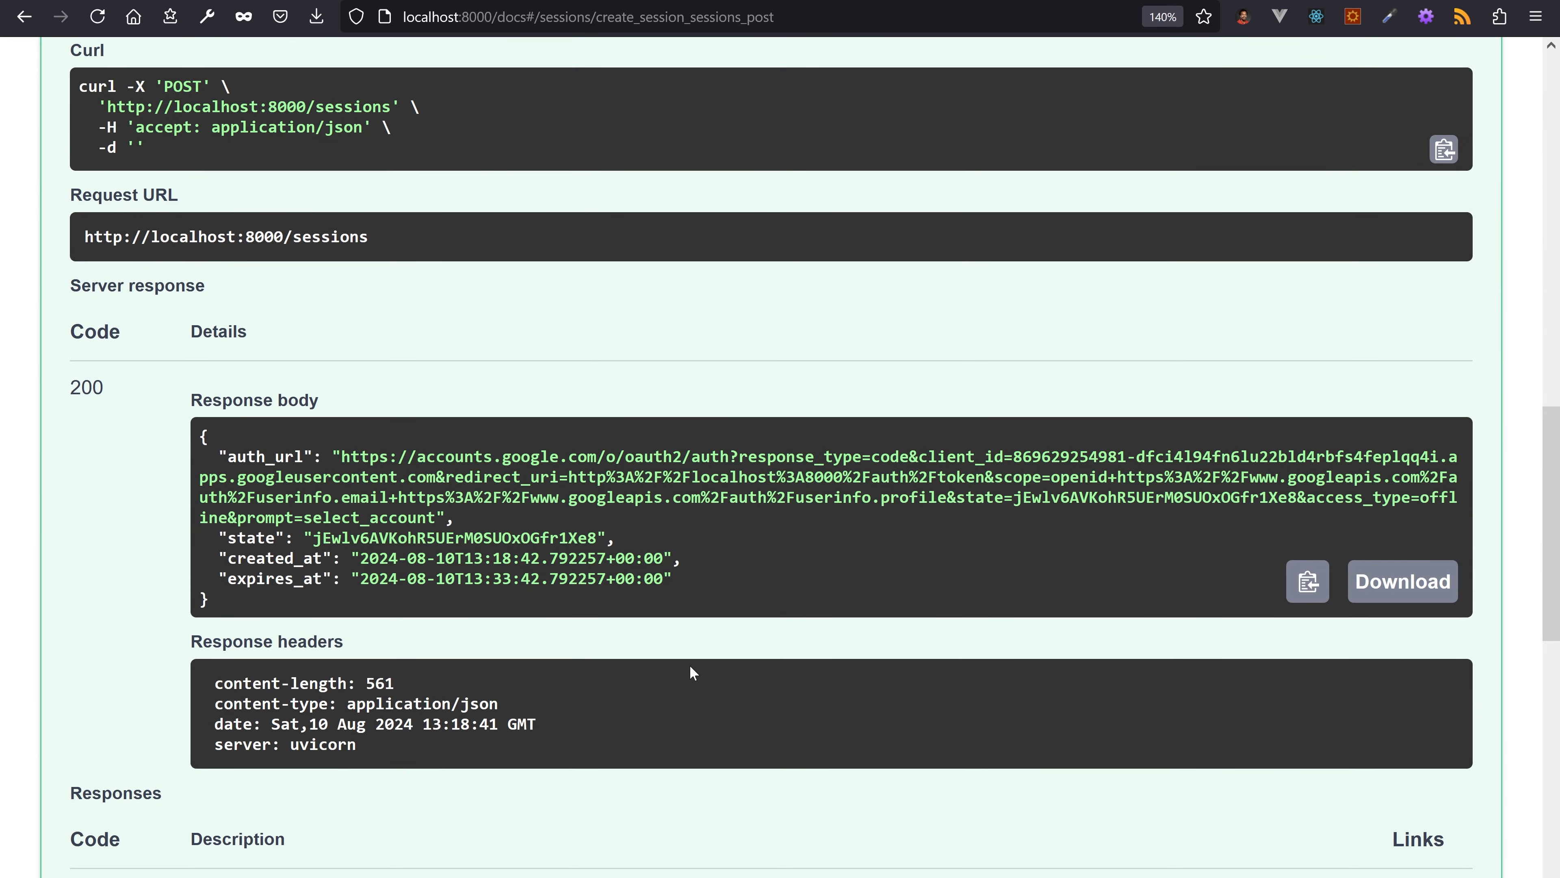
mouse_move(1015, 780)
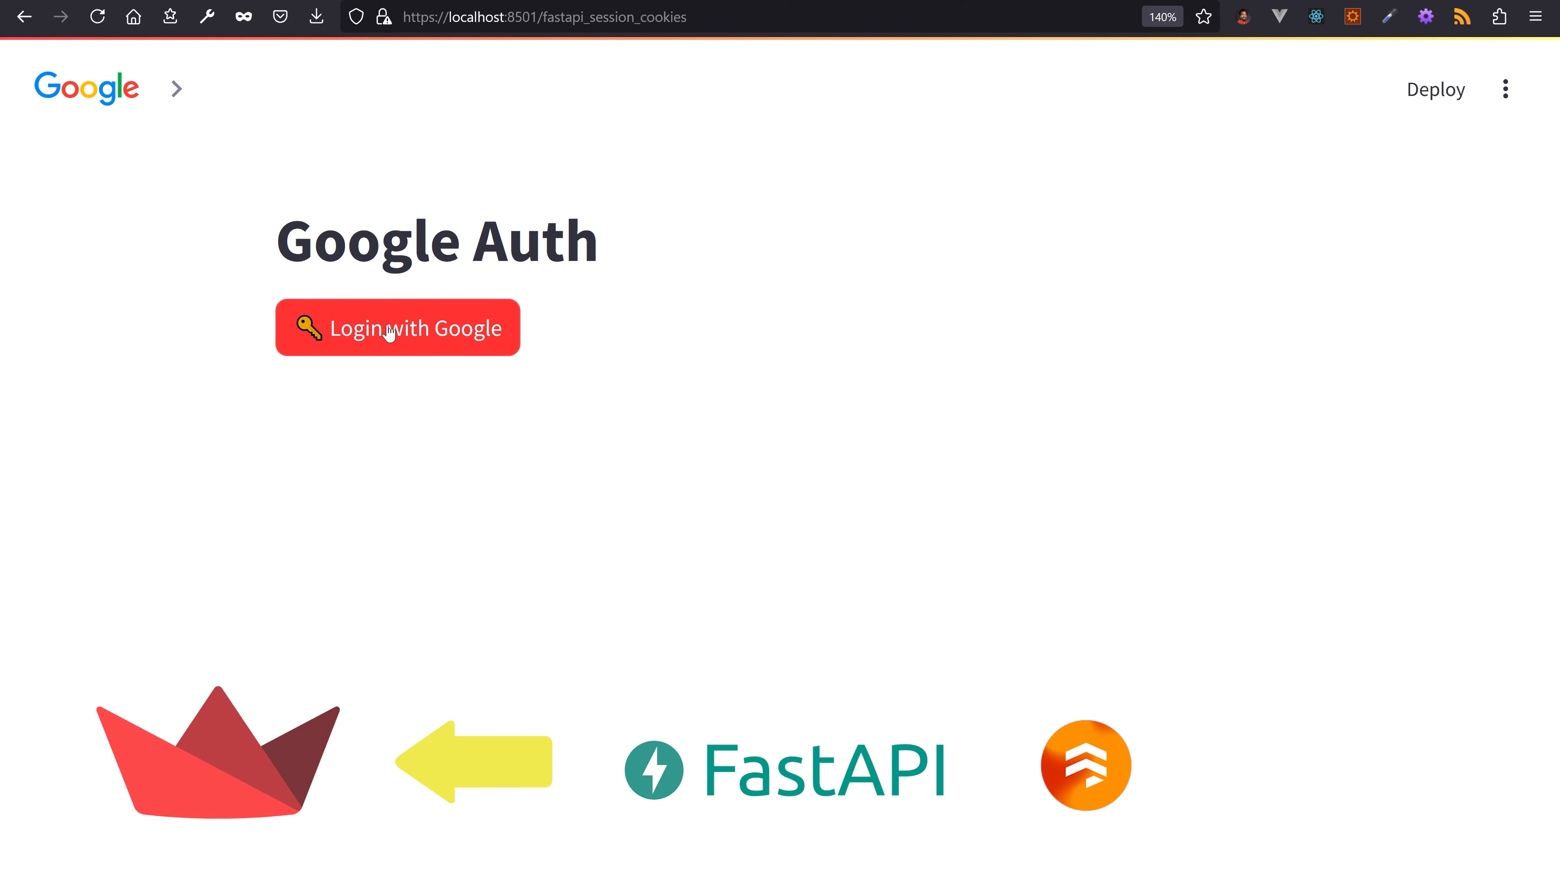
click(397, 327)
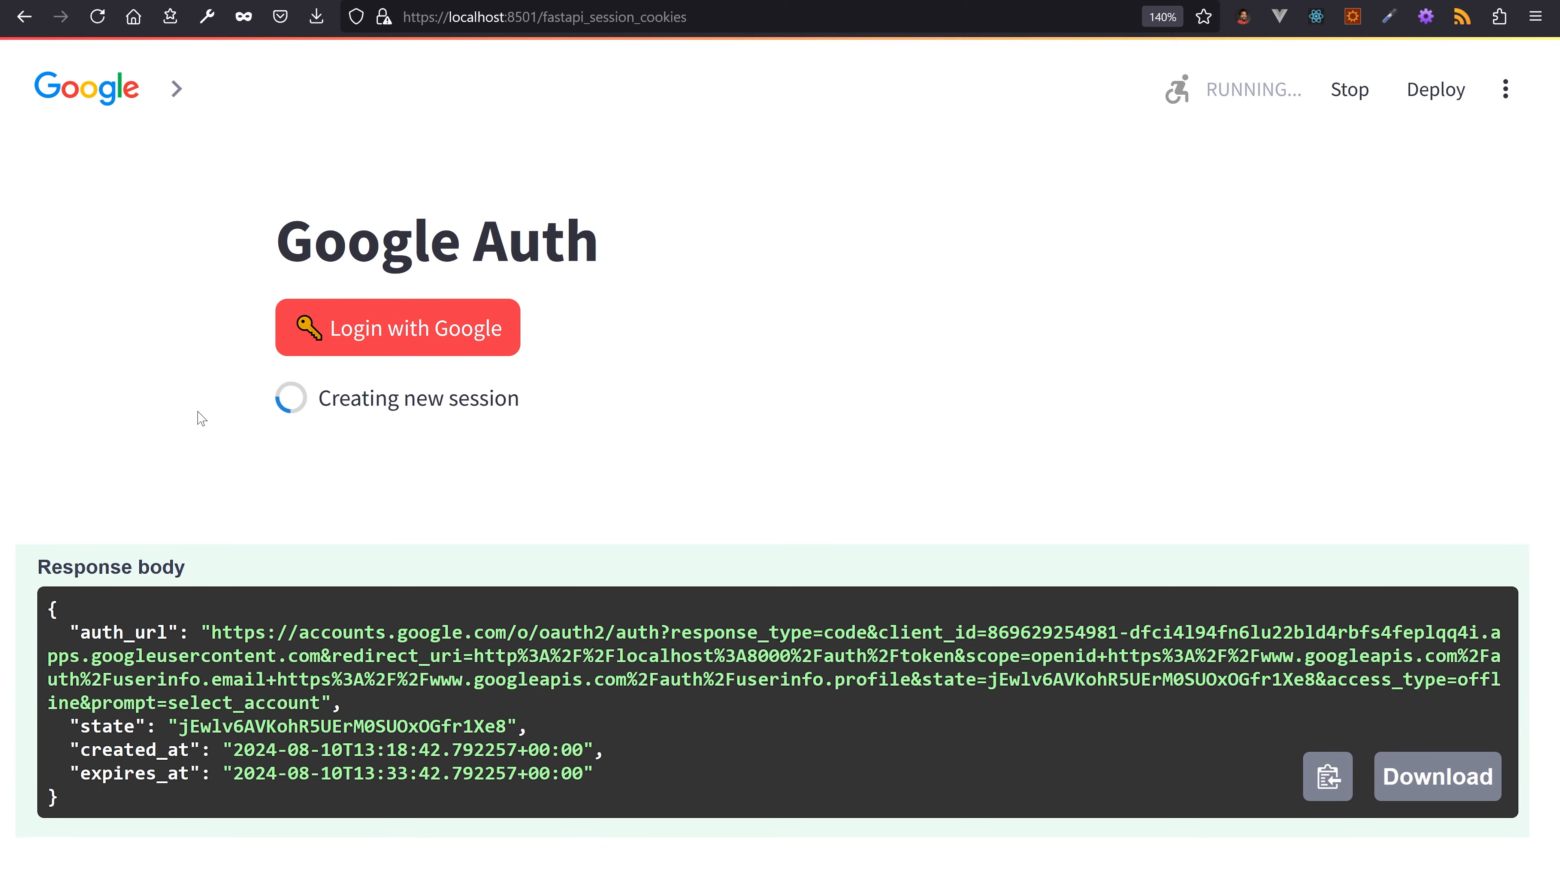
click(397, 327)
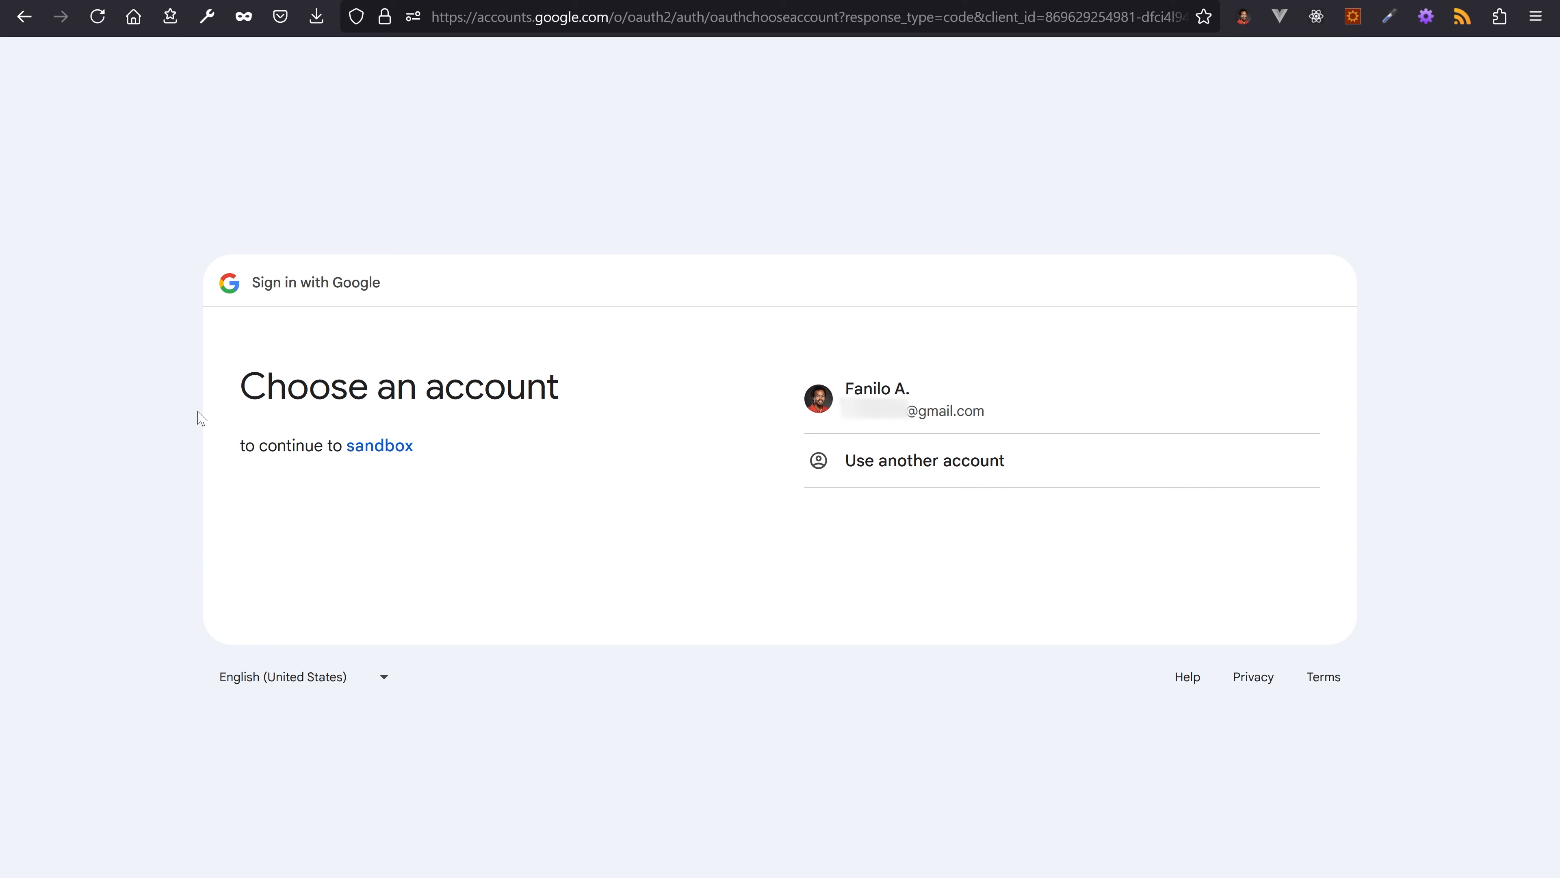
Choose the Google account and continue to share profile details with sandbox
click(892, 398)
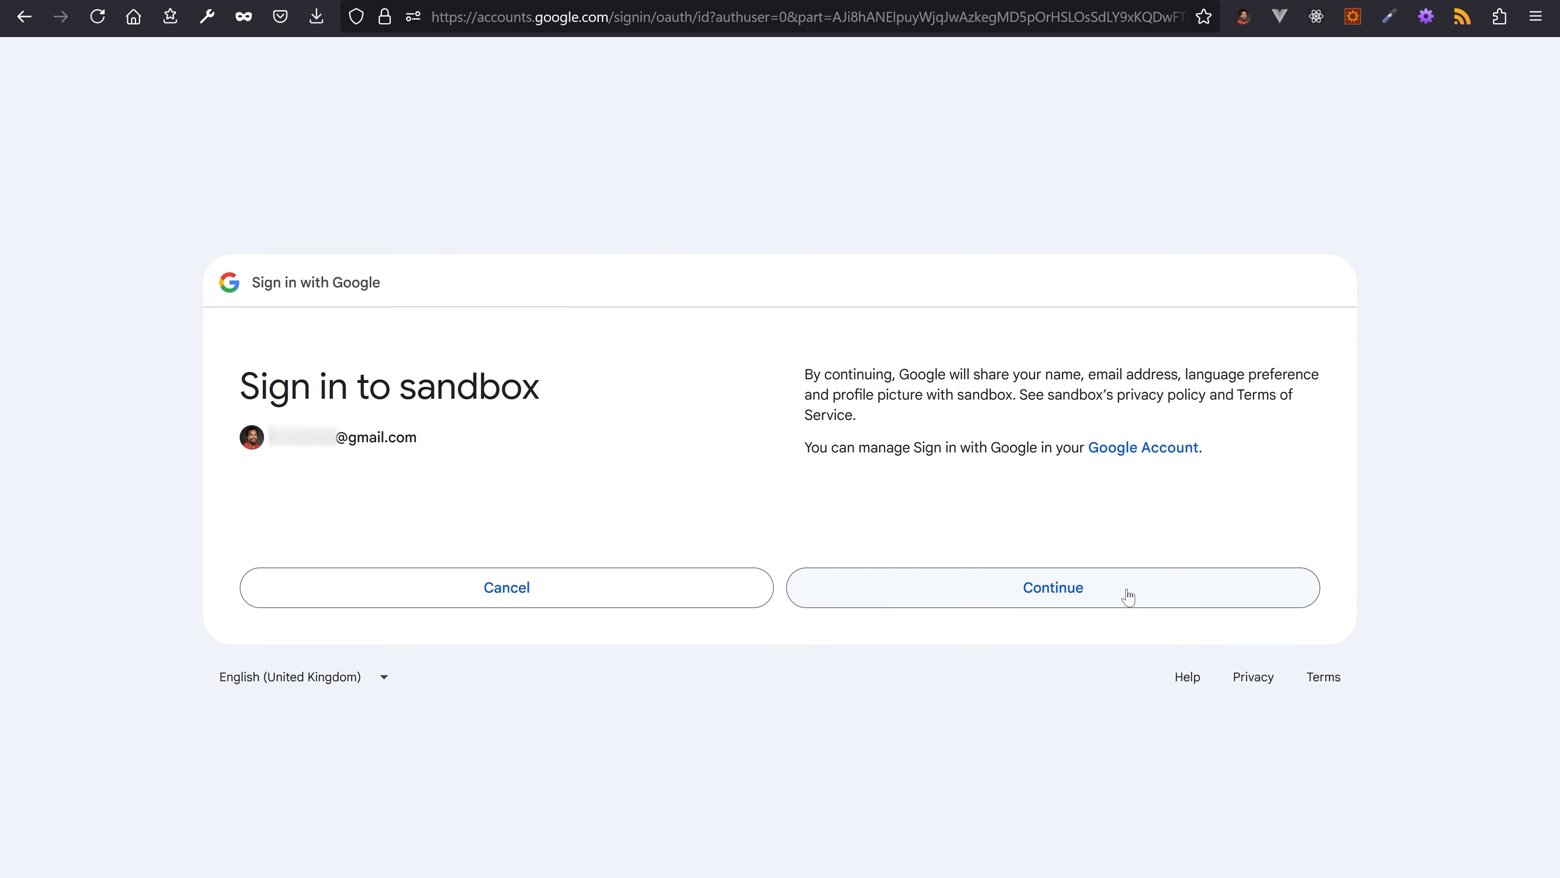
click(1052, 587)
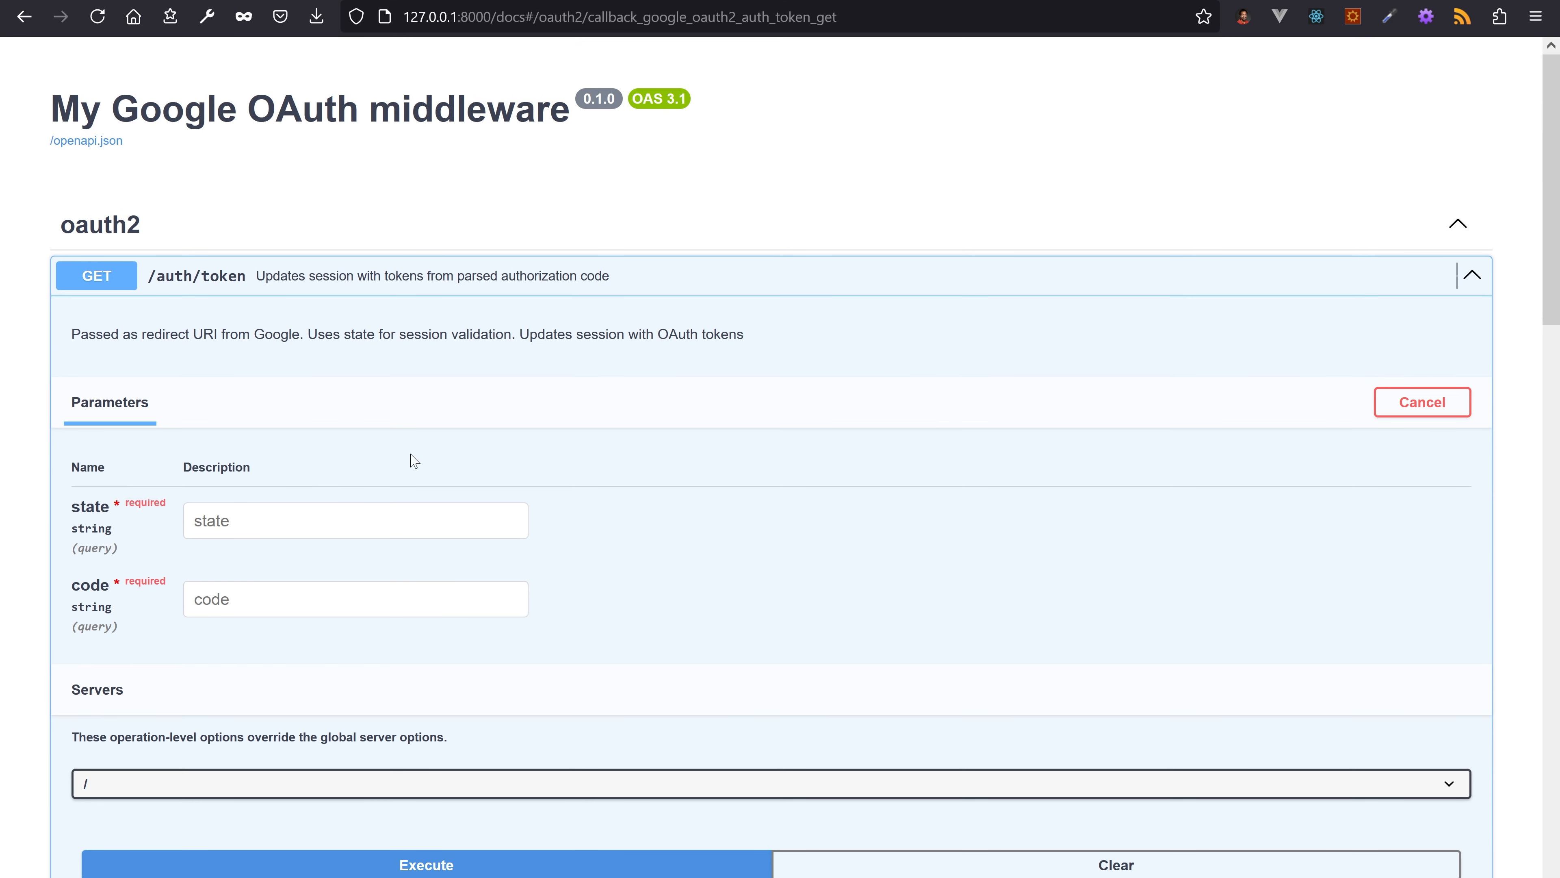
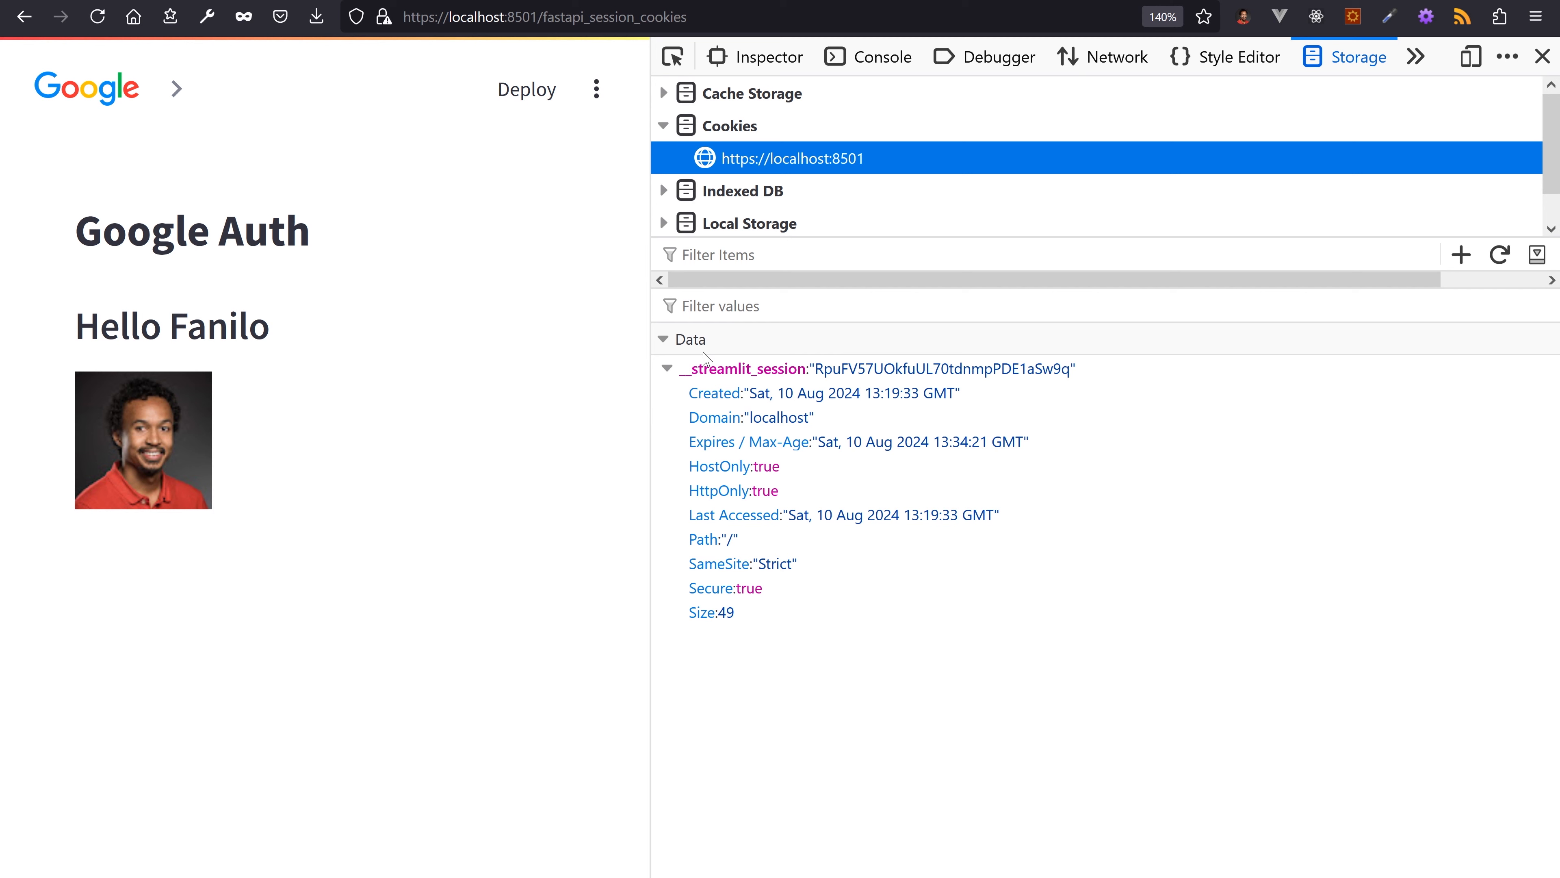
mouse_move(963, 749)
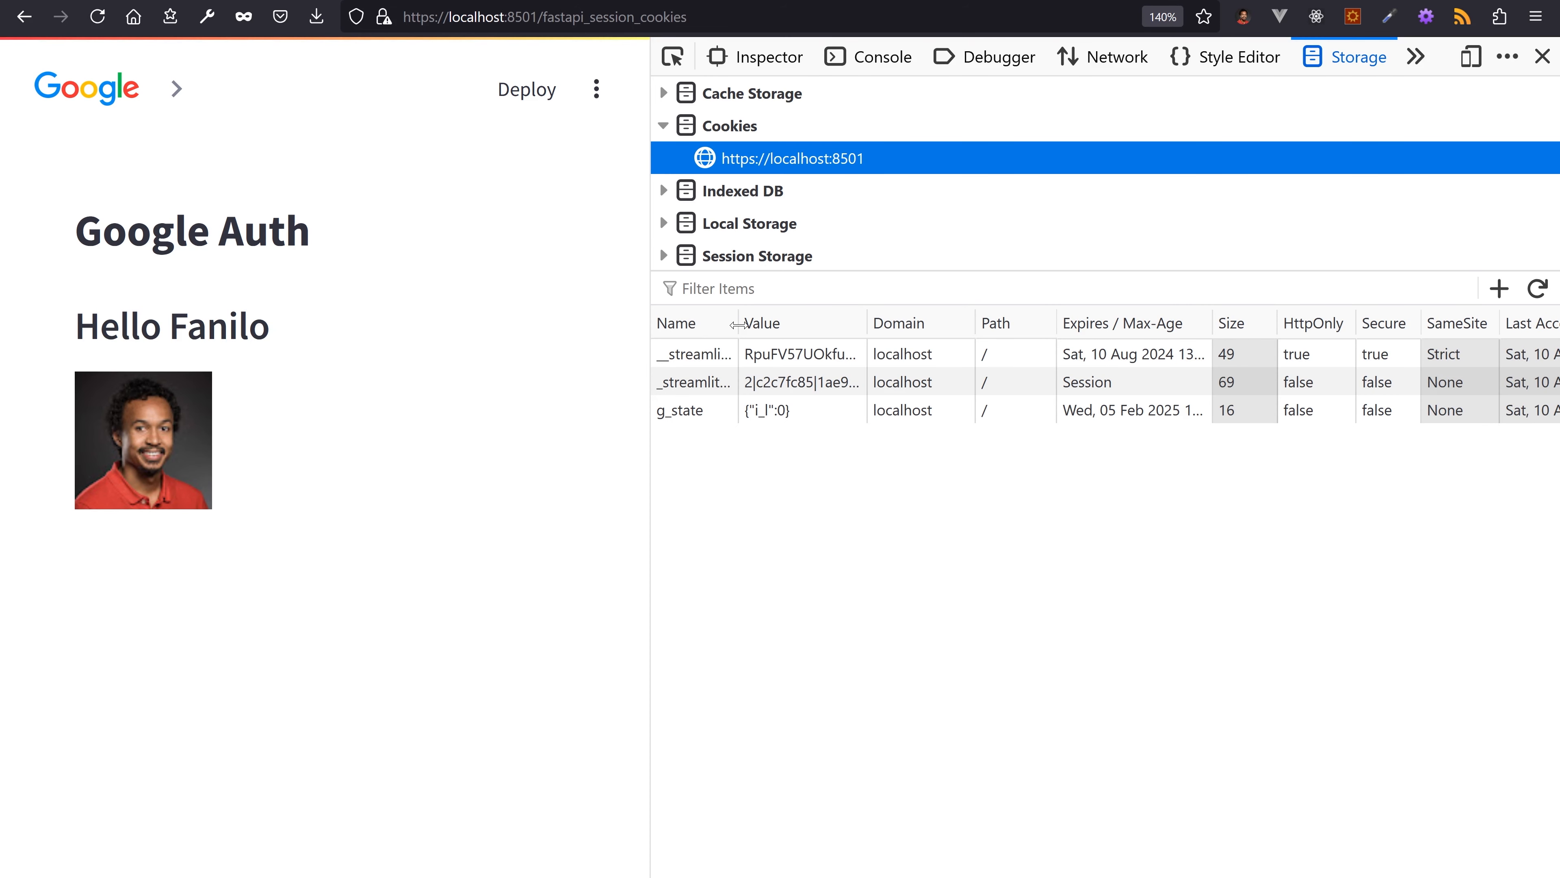
Select the __streamlit_session cookie row for localhost:8501 to show its HttpOnly, Secure, SameSite details
click(693, 352)
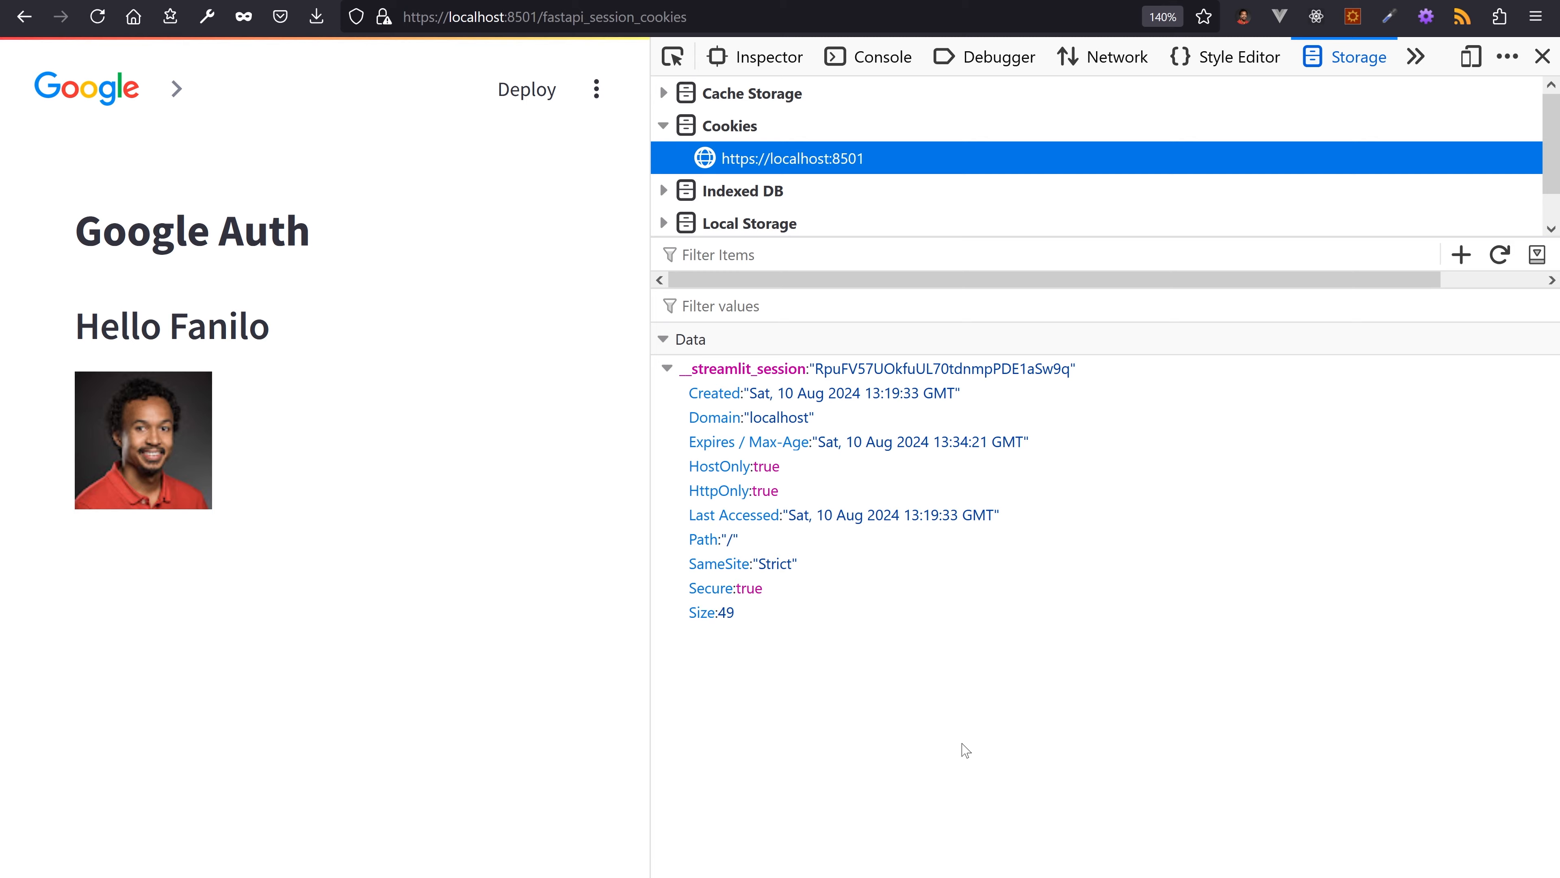